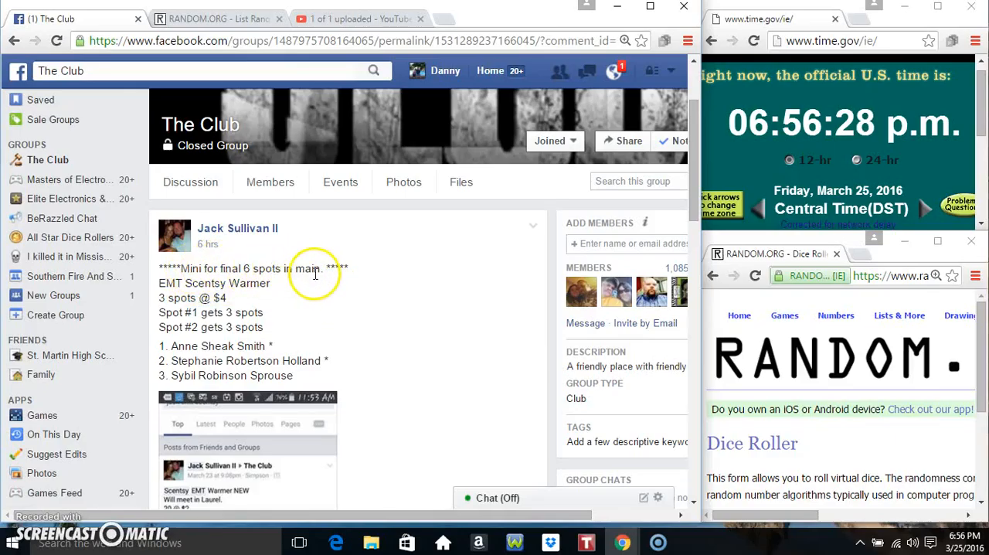
pyautogui.moveTo(278, 255)
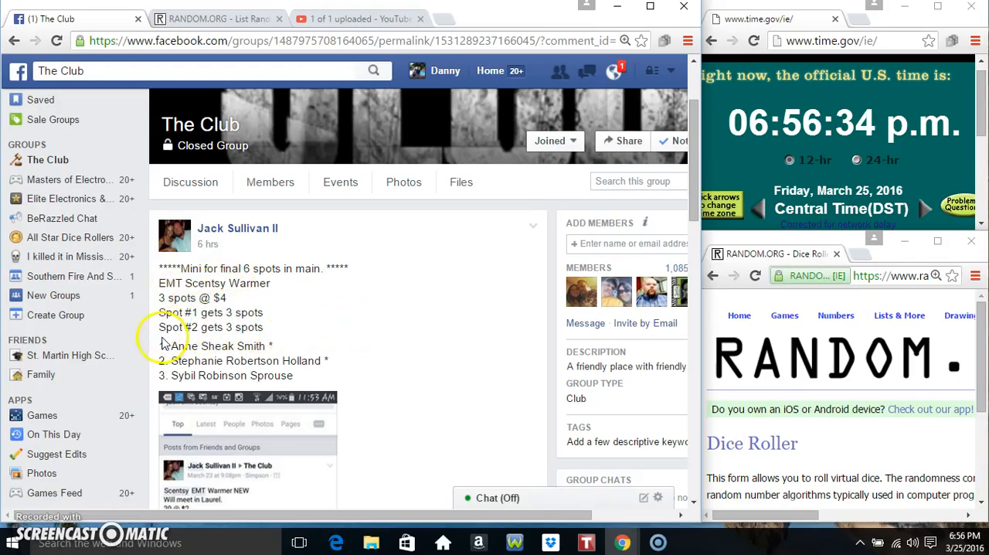
# Step: Scroll the group post down to the comment thread ending in the 'setting up' reply
pyautogui.rightClick(335, 368)
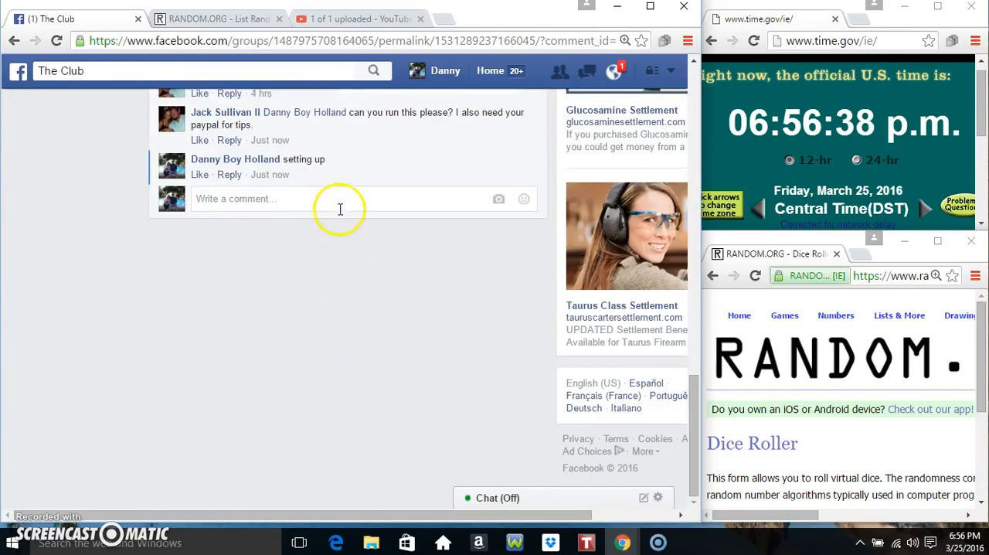
# Step: Post the comment 'live' under the group post
pyautogui.write('live')
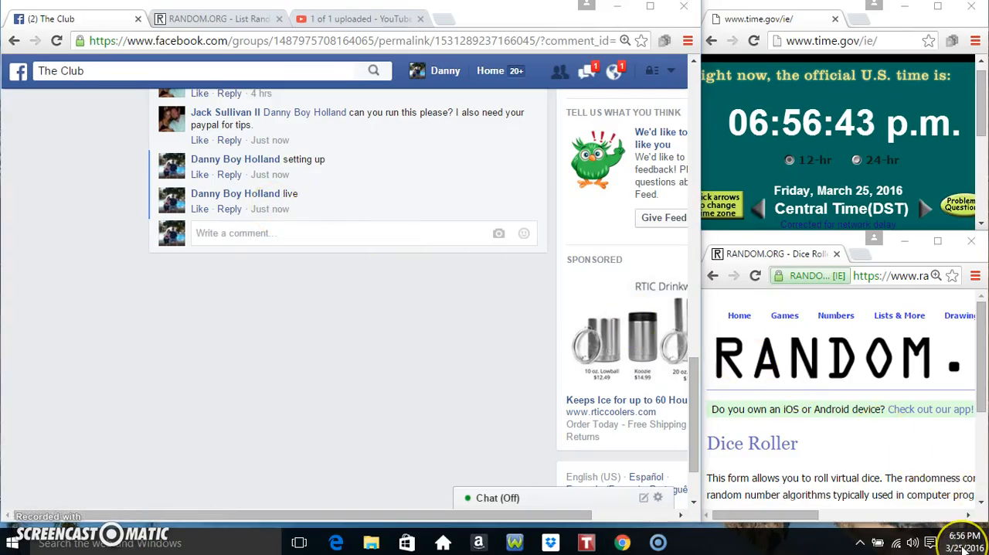
pyautogui.click(216, 18)
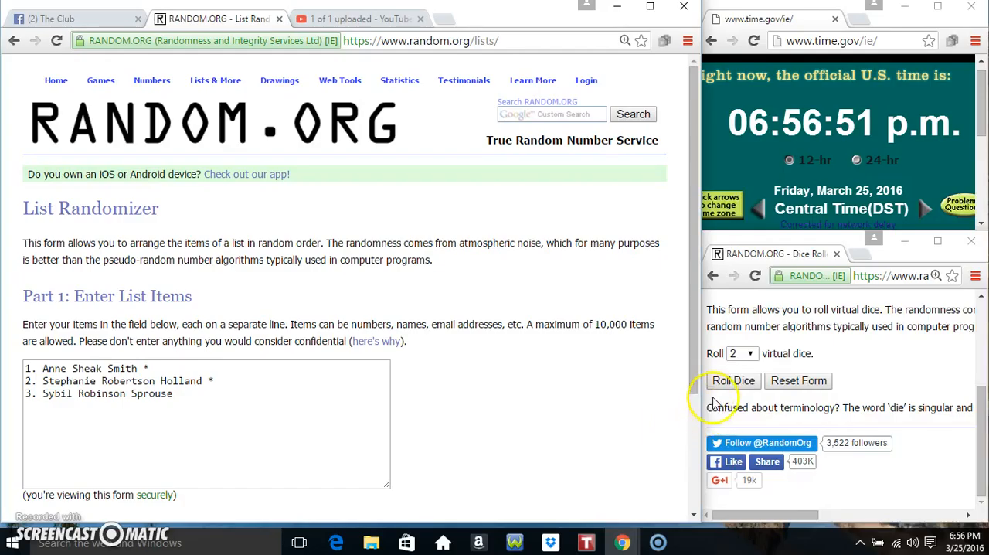
# Step: Roll two dice (1 and 3) and randomize the three names into Sybil, Stephanie, Anne
pyautogui.click(734, 380)
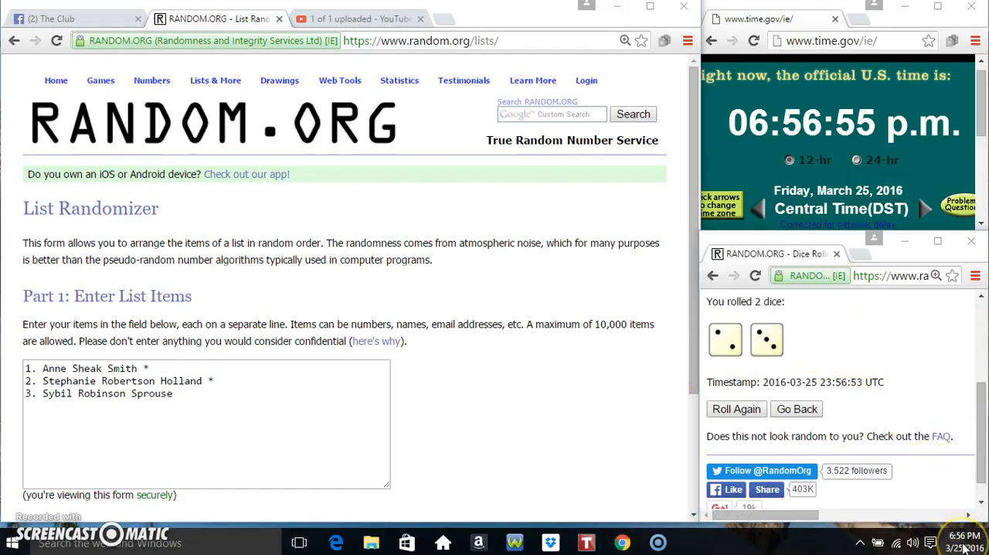
pyautogui.click(962, 543)
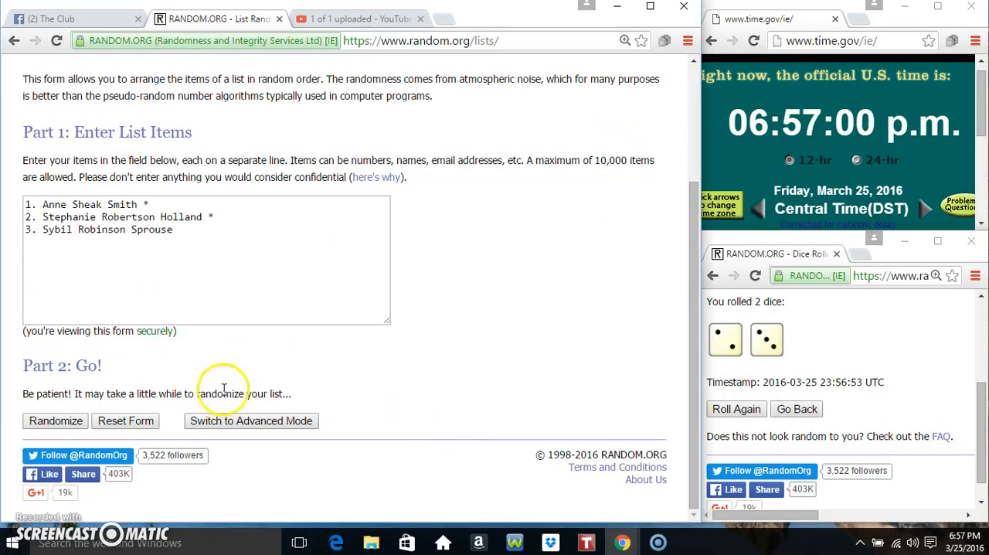
pyautogui.click(56, 421)
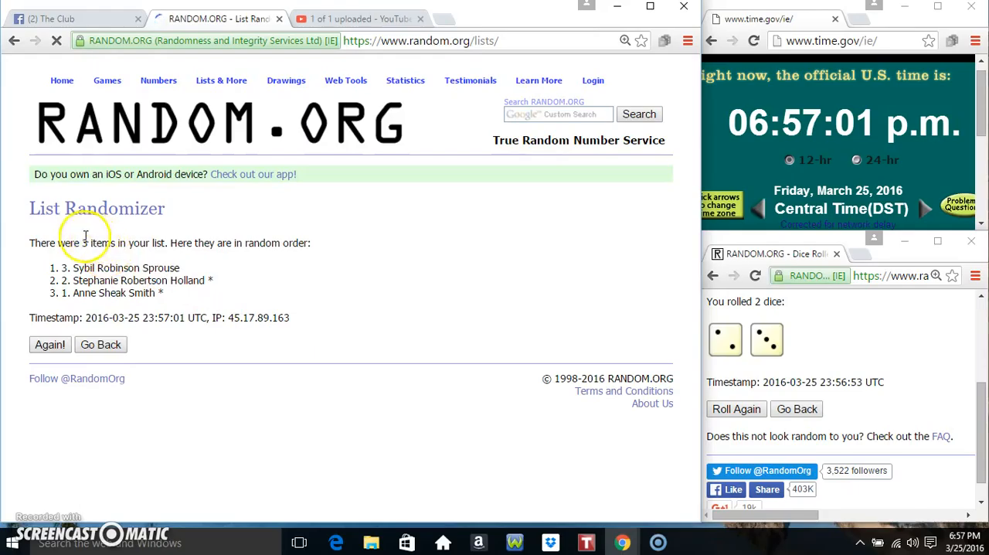
# Step: Re-randomize the name list repeatedly, ending with Stephanie, Sybil, Anne
pyautogui.click(50, 344)
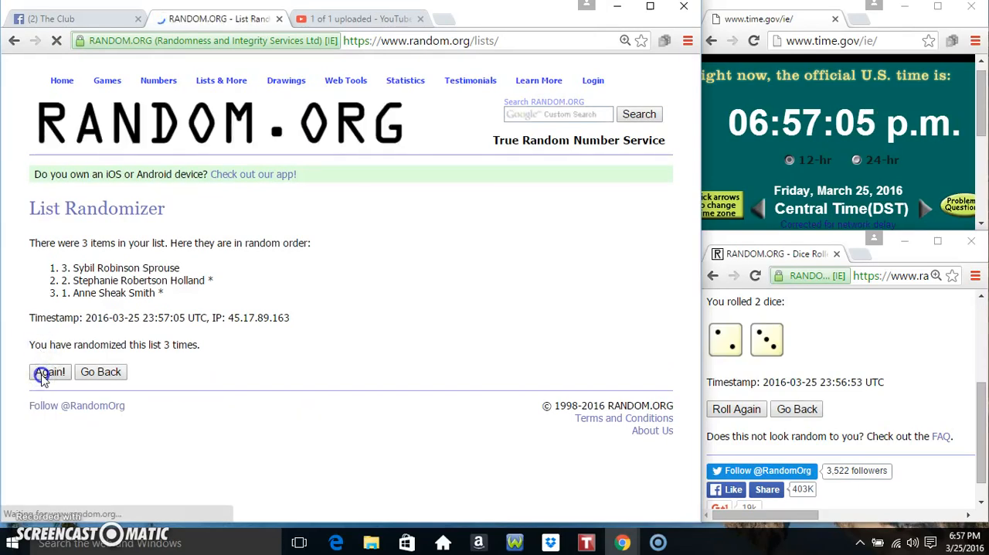
pyautogui.click(49, 371)
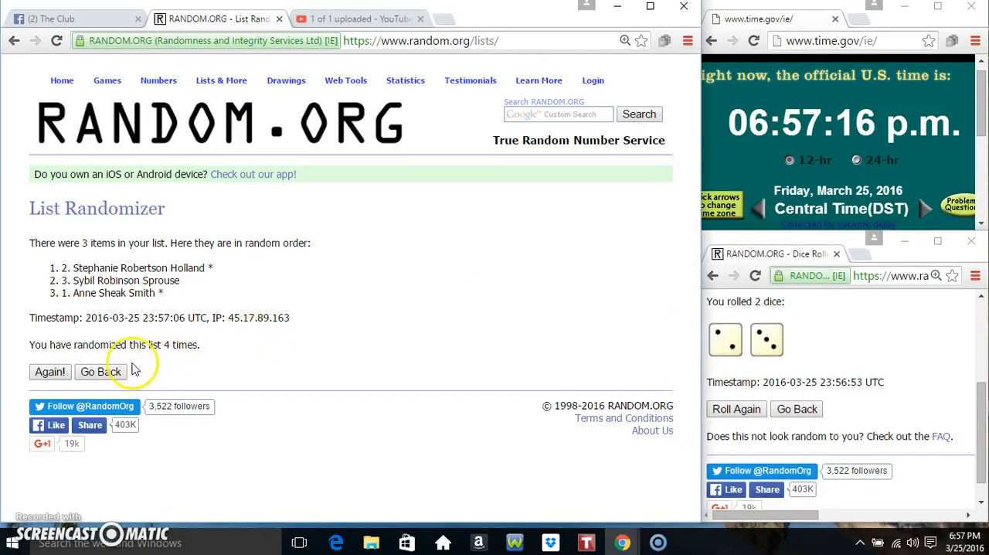
pyautogui.click(69, 18)
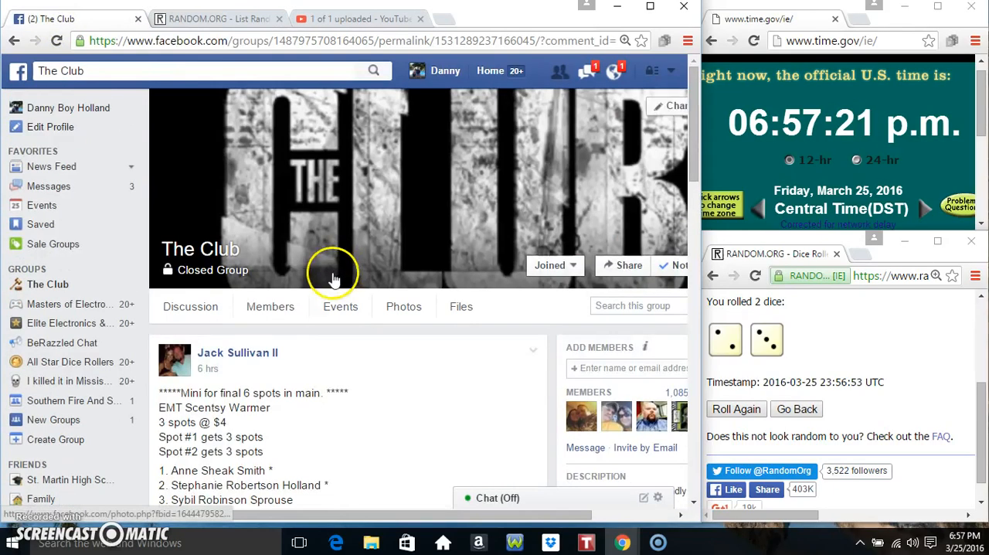
# Step: Check the randomization count, then type 'done' into the Facebook comment field
pyautogui.scroll(-3)
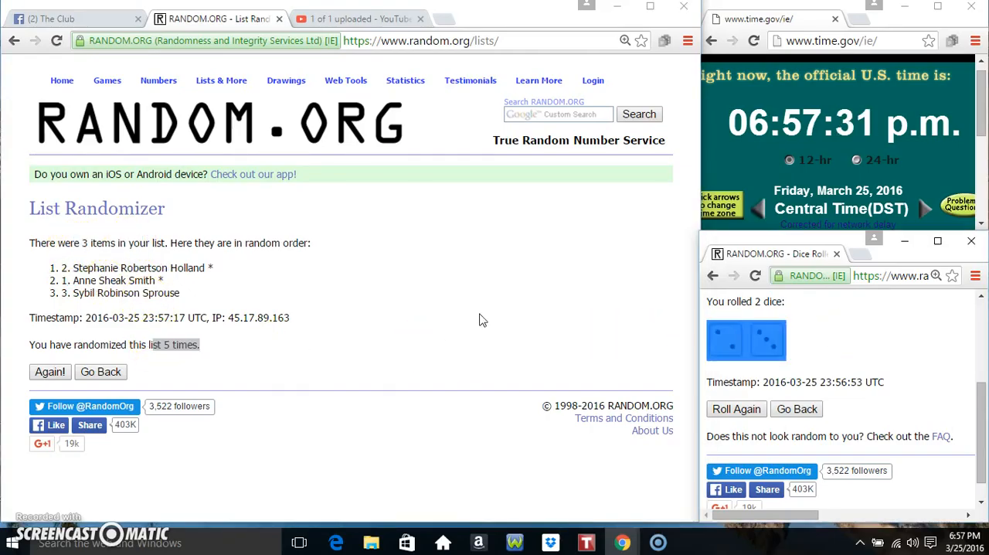
pyautogui.click(70, 19)
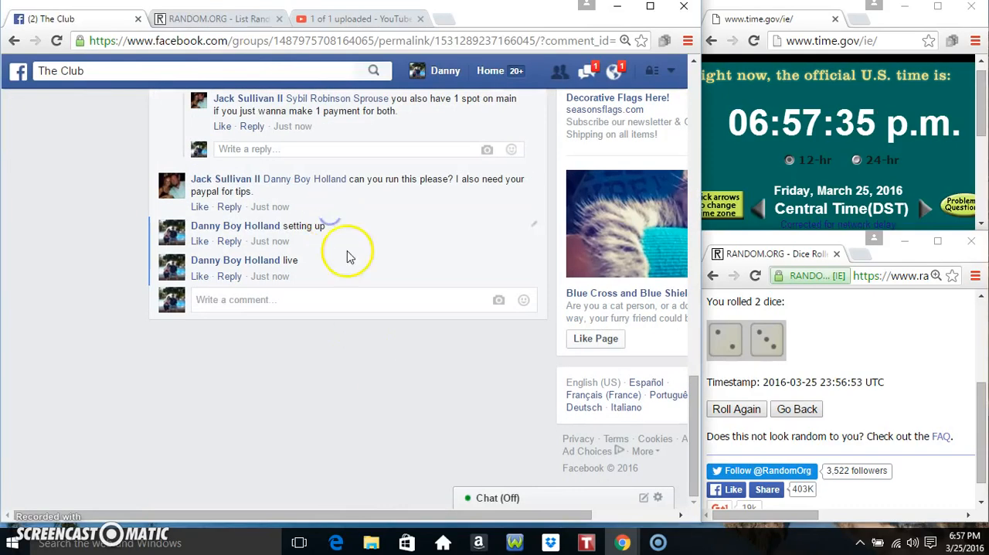
pyautogui.write('done')
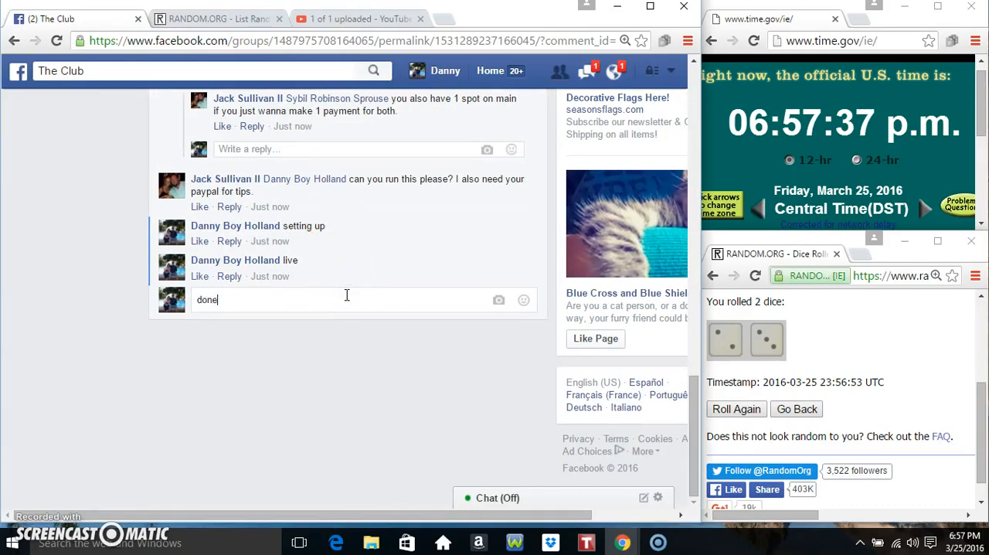